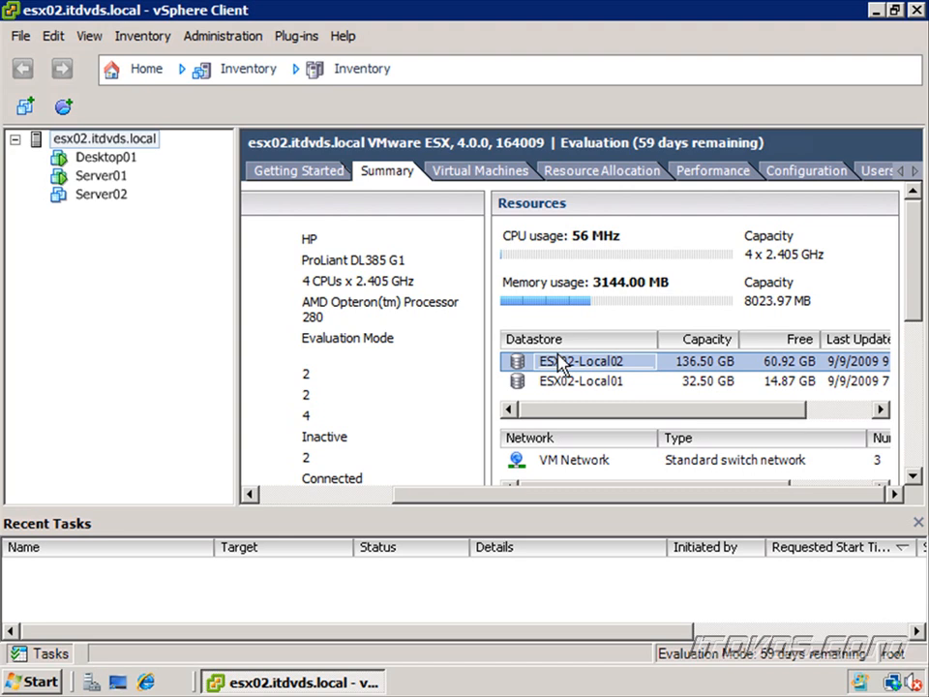
Open the ESX02-Local02 datastore in the Datastore Browser.
{"action": "double_click", "coordinate": [579, 360]}
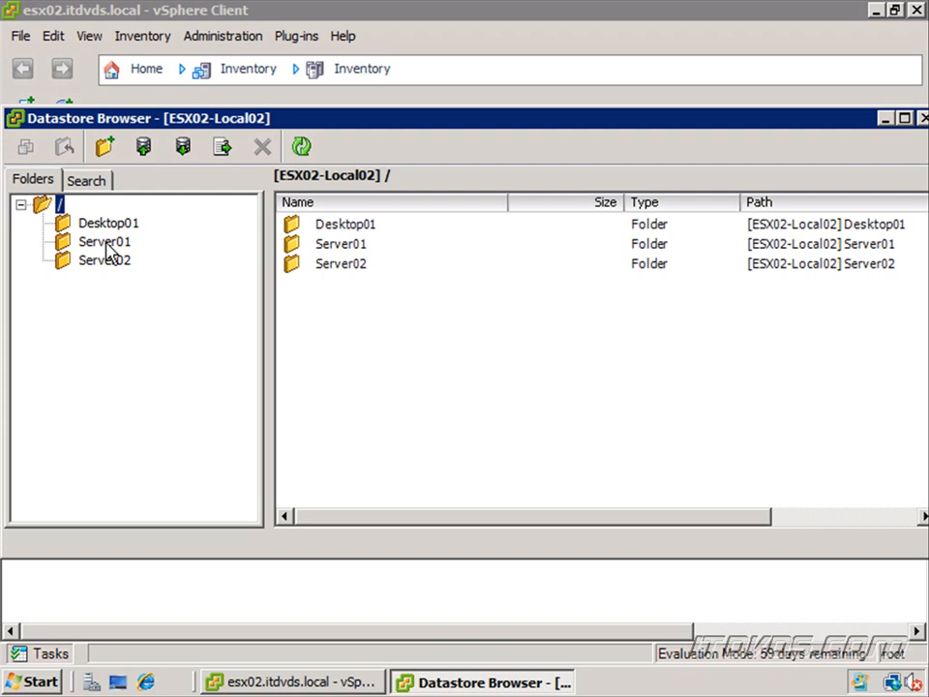
{"action": "mouse_move", "coordinate": [107, 244]}
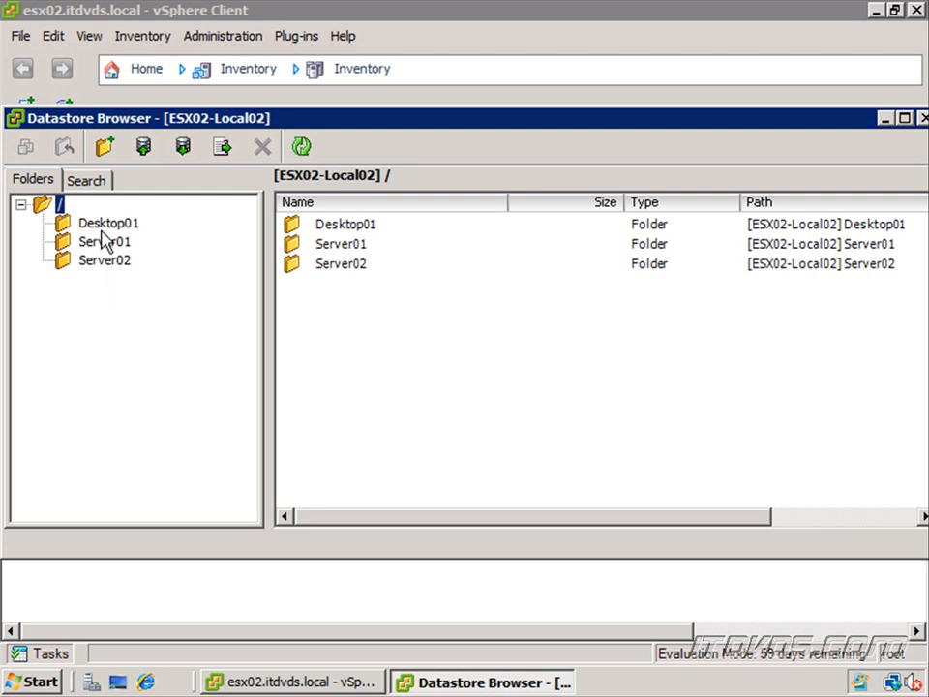
{"action": "mouse_move", "coordinate": [106, 247]}
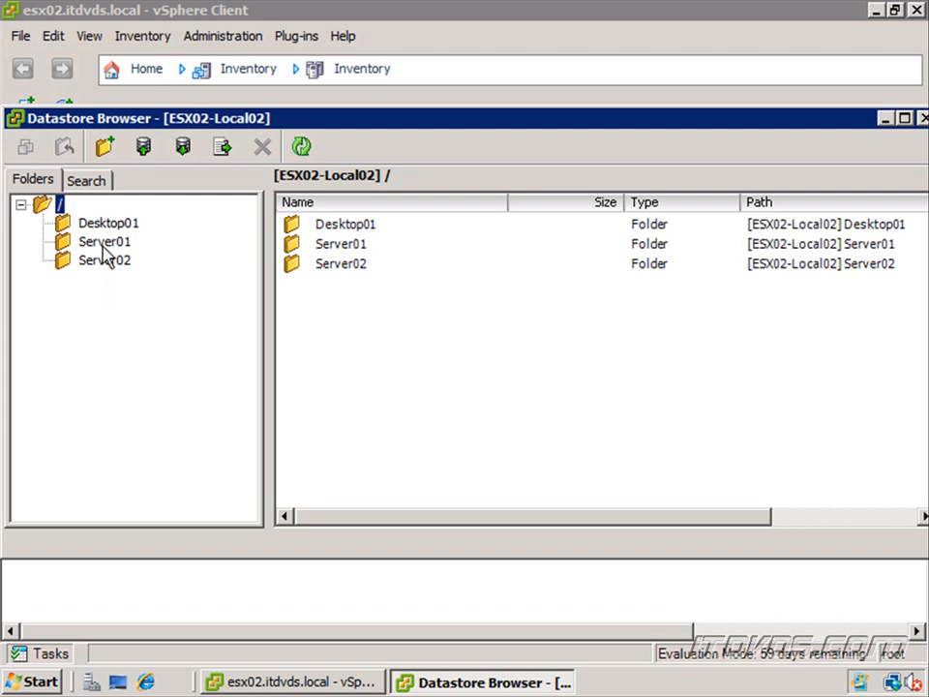
Open the Server01 folder and select Server01.vmsd, vmware-3.log and Server01.vmx in turn.
{"action": "left_click", "coordinate": [103, 241]}
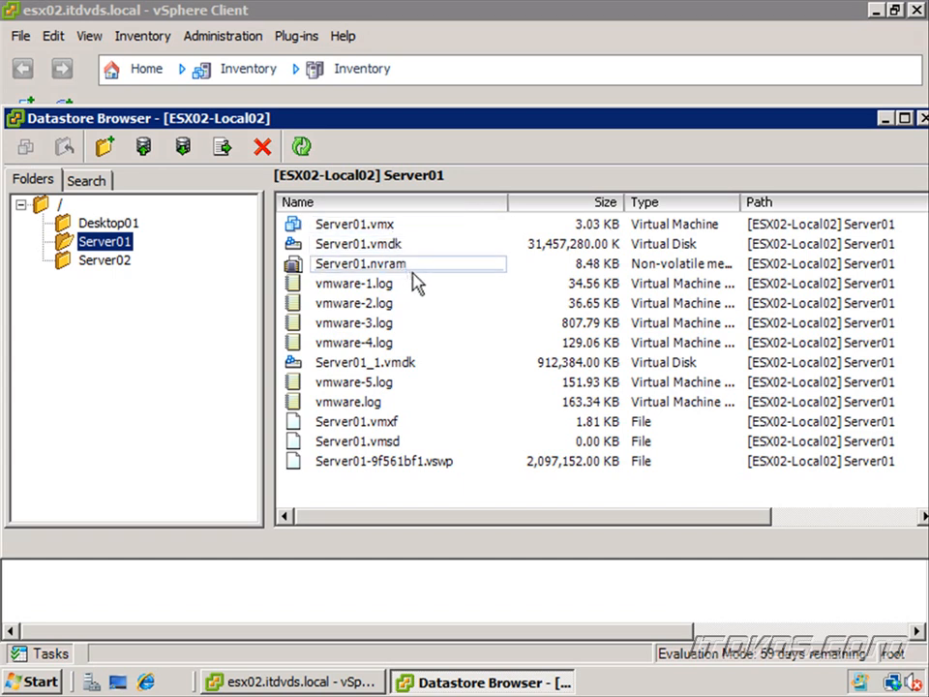
{"action": "left_click", "coordinate": [364, 362]}
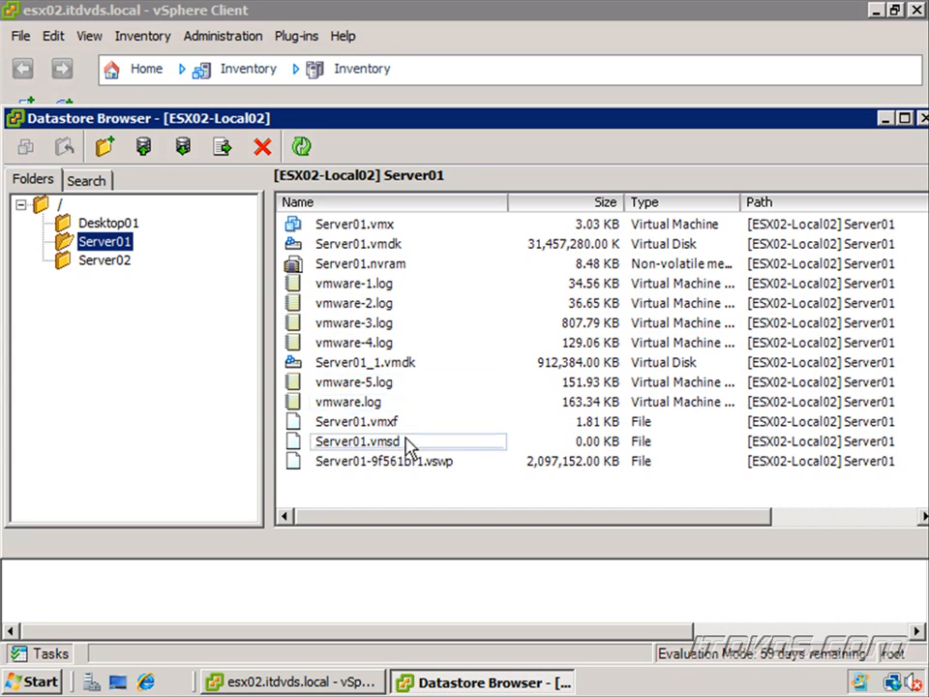
{"action": "mouse_move", "coordinate": [397, 460]}
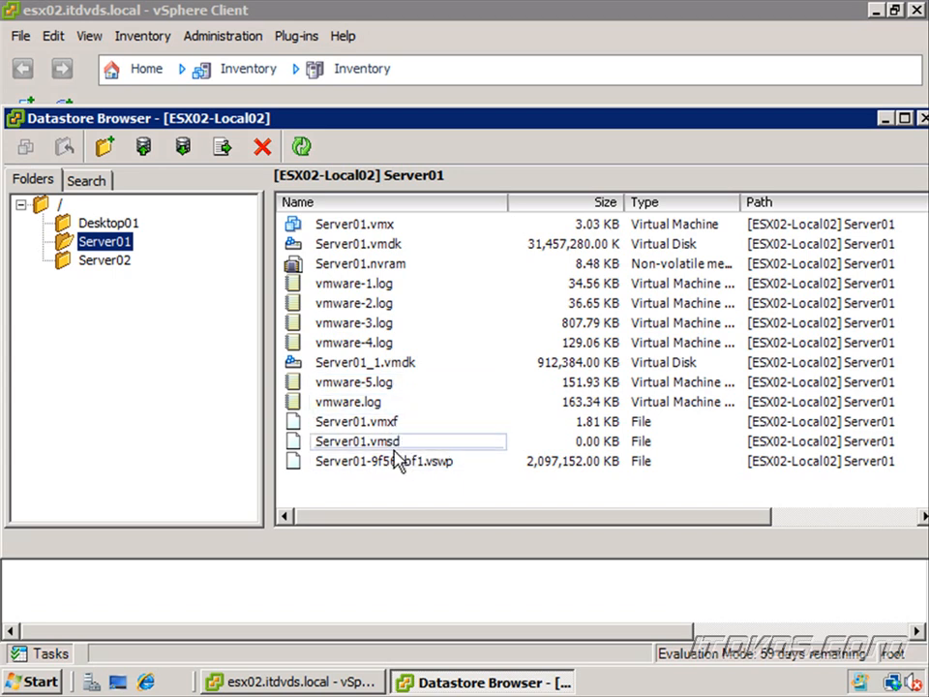
{"action": "left_click", "coordinate": [384, 460]}
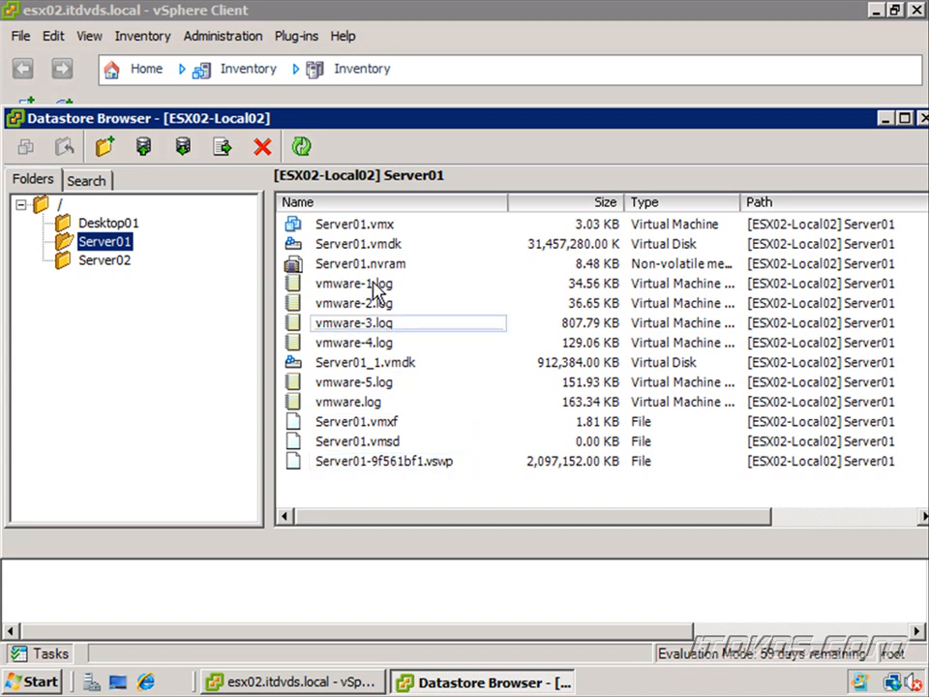
{"action": "left_click", "coordinate": [355, 224]}
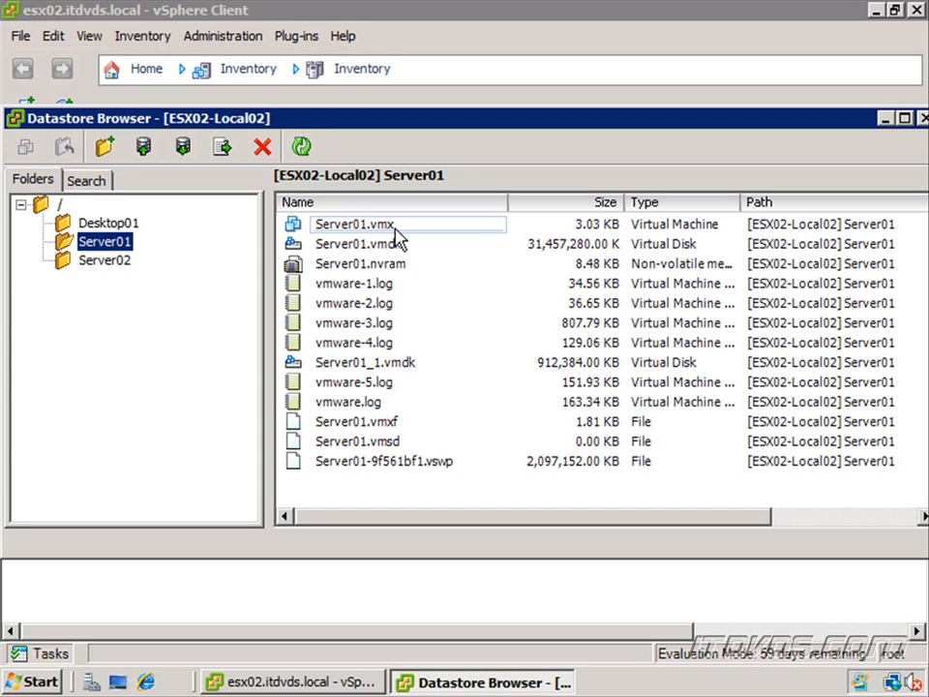
{"action": "mouse_move", "coordinate": [381, 238]}
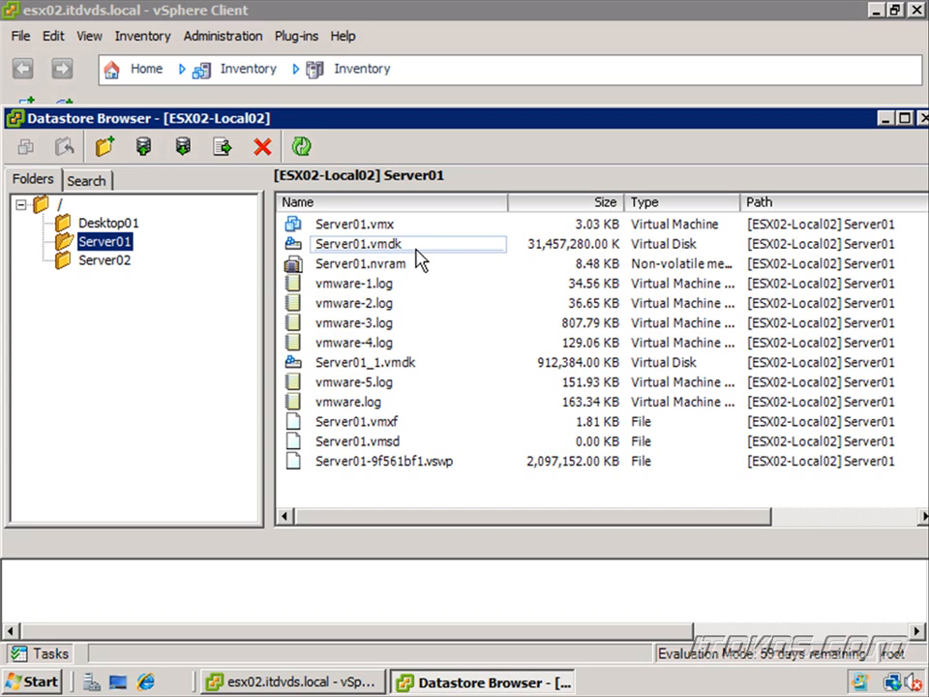
{"action": "left_click", "coordinate": [359, 263]}
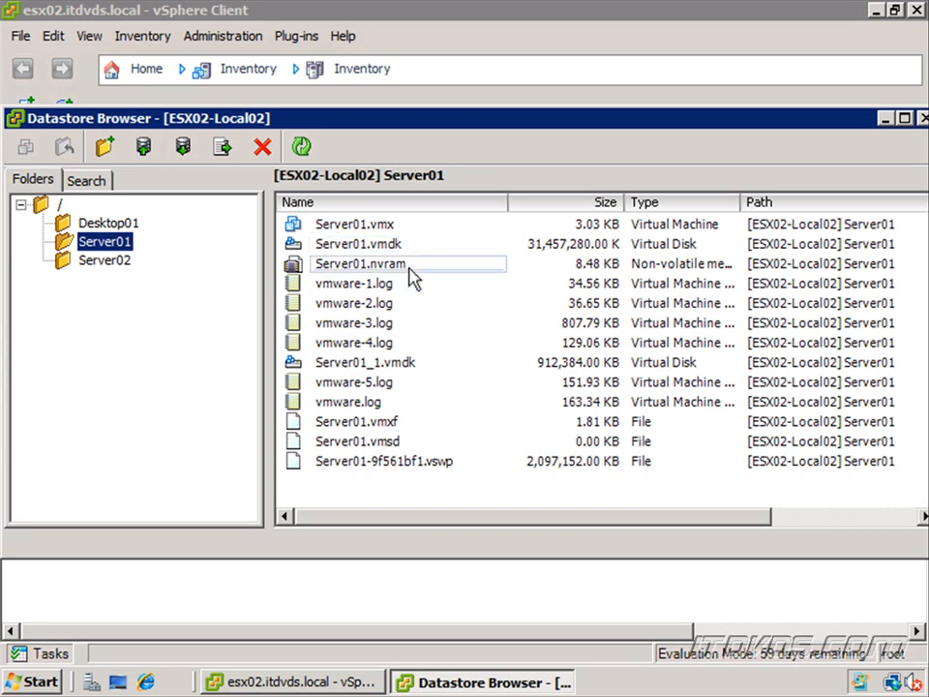
{"action": "mouse_move", "coordinate": [411, 276]}
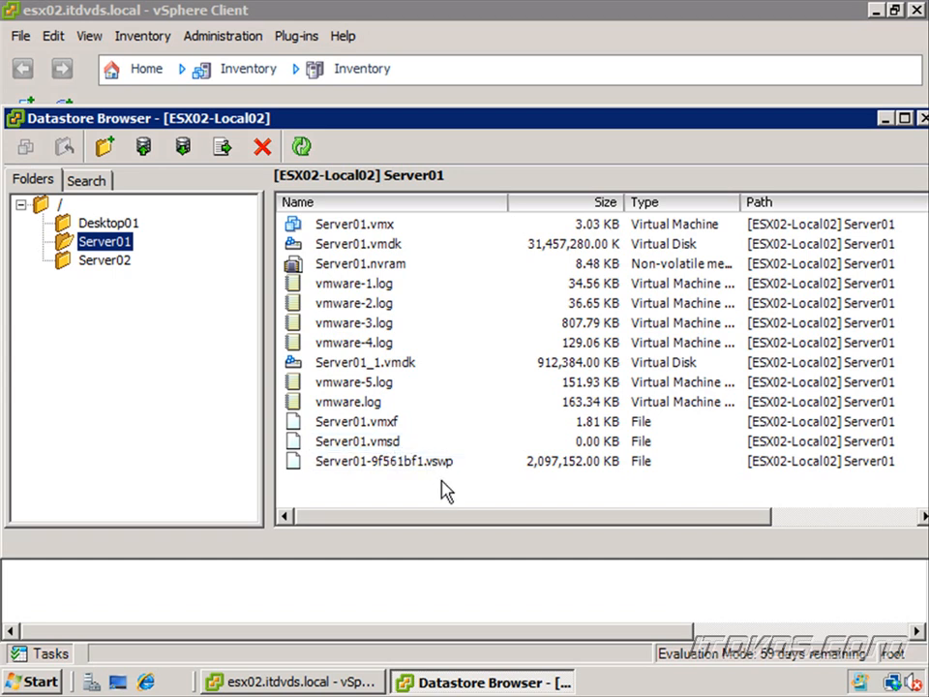
{"action": "left_click", "coordinate": [384, 461]}
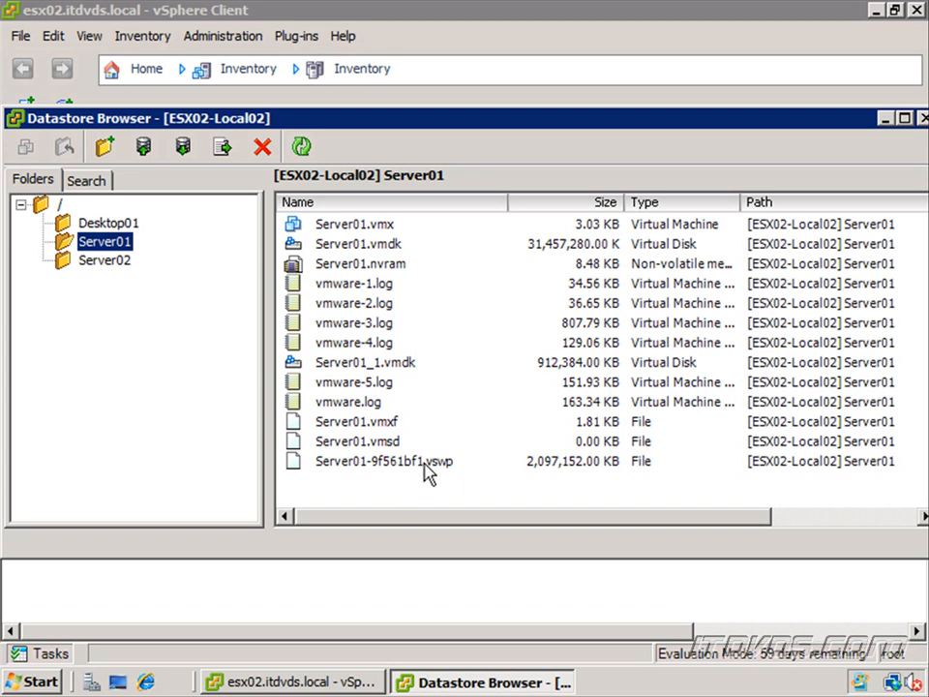
{"action": "mouse_move", "coordinate": [421, 481]}
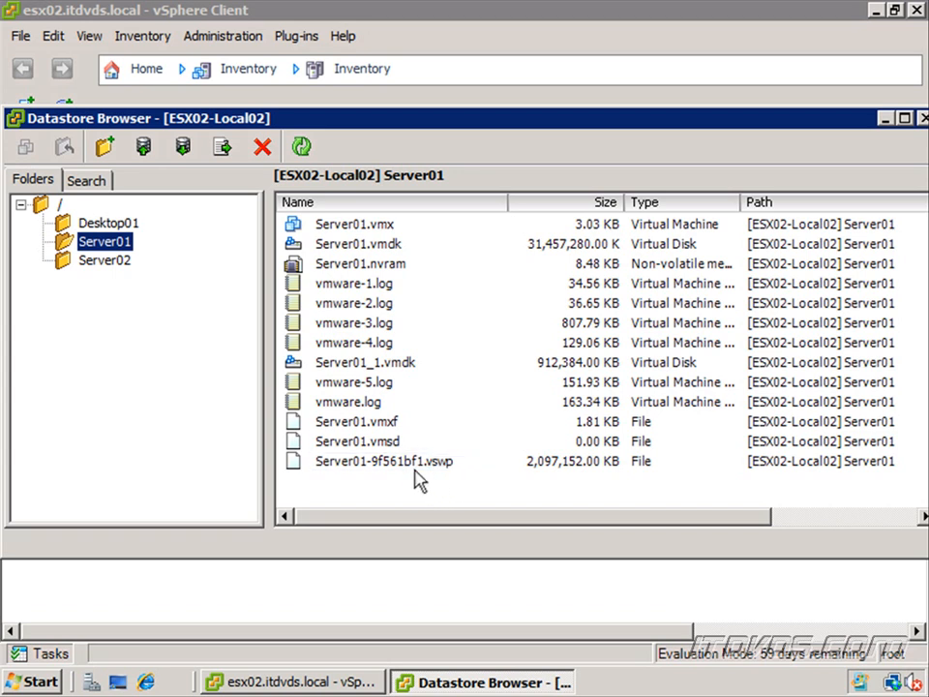
{"action": "left_click", "coordinate": [384, 461]}
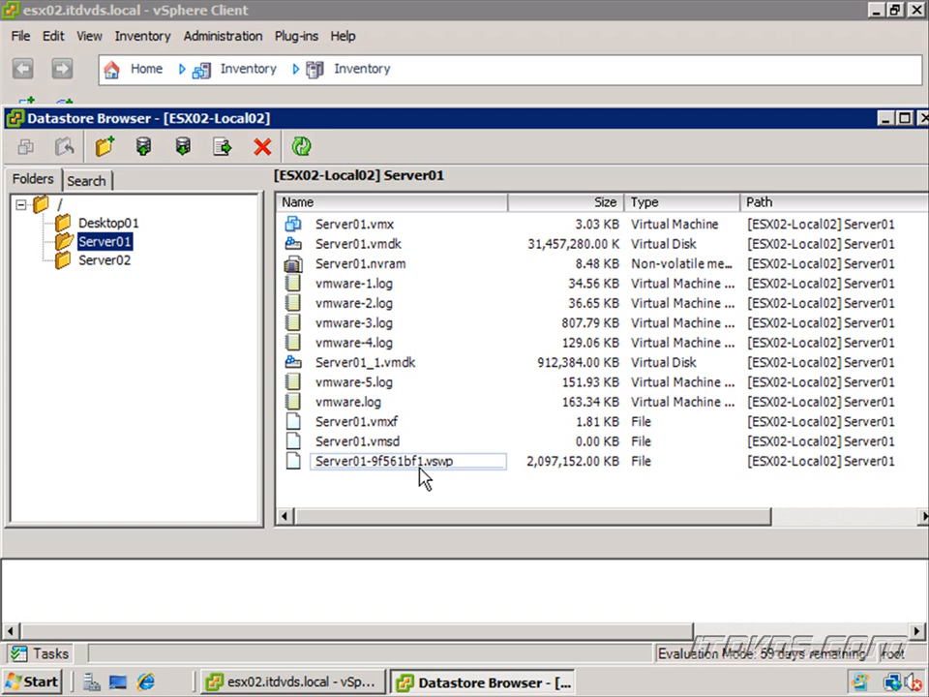
{"action": "mouse_move", "coordinate": [469, 495]}
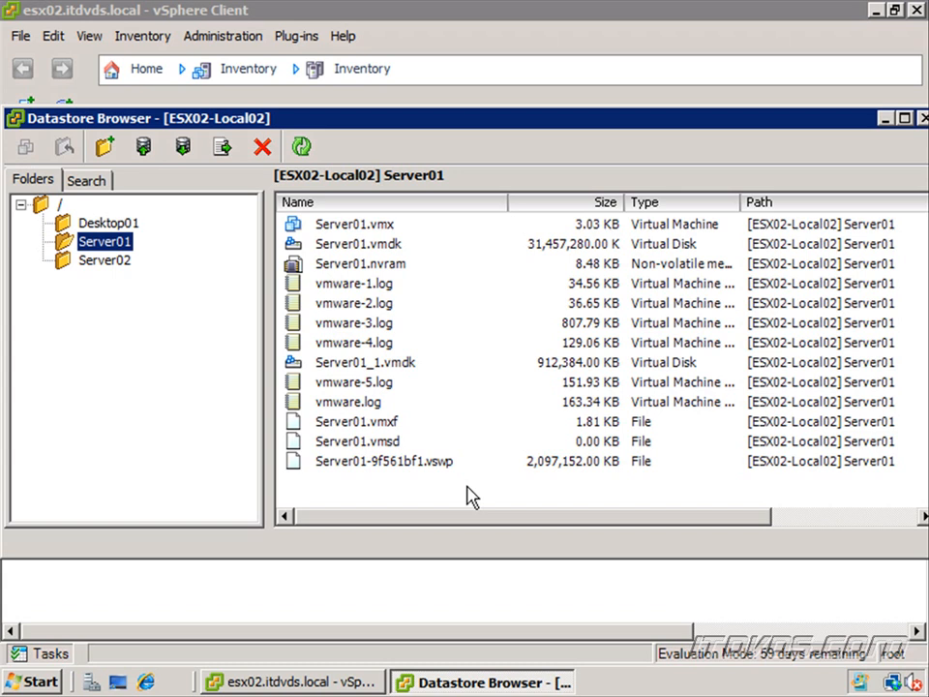
{"action": "left_click", "coordinate": [353, 322]}
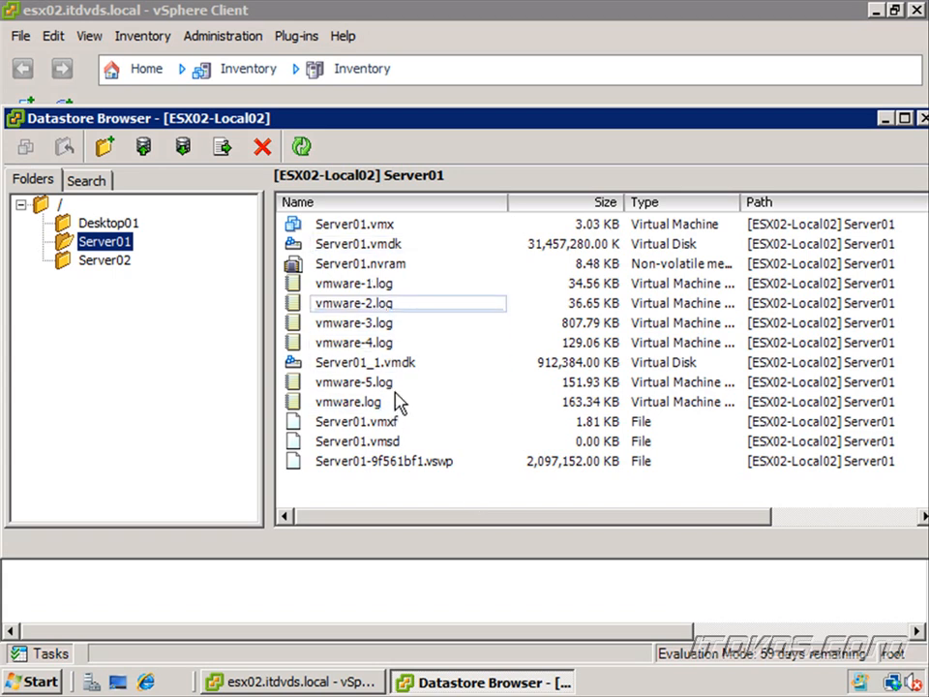
{"action": "left_click", "coordinate": [353, 382]}
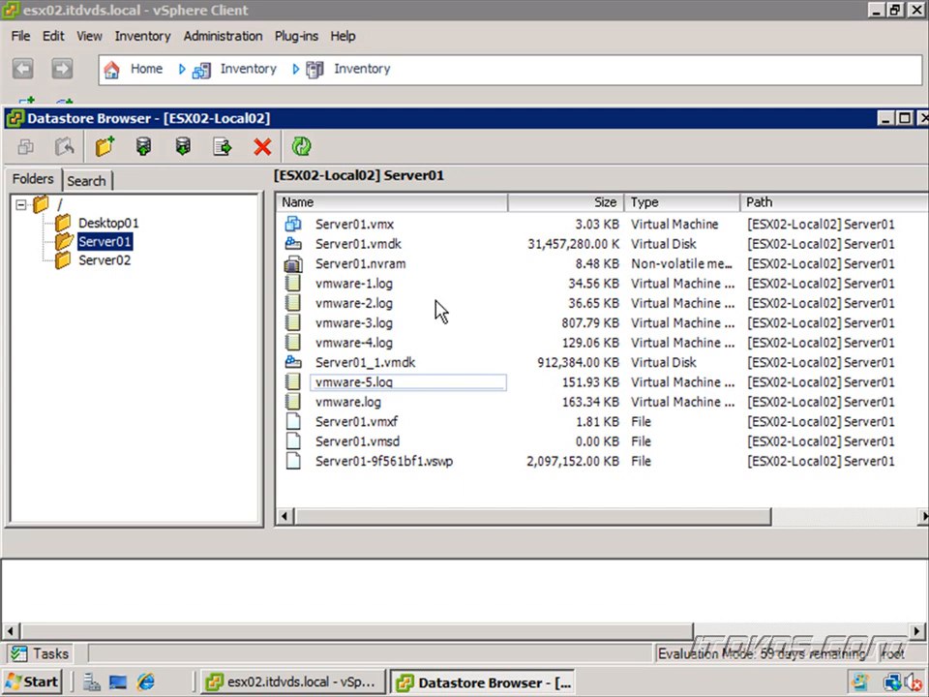
{"action": "left_click", "coordinate": [360, 263]}
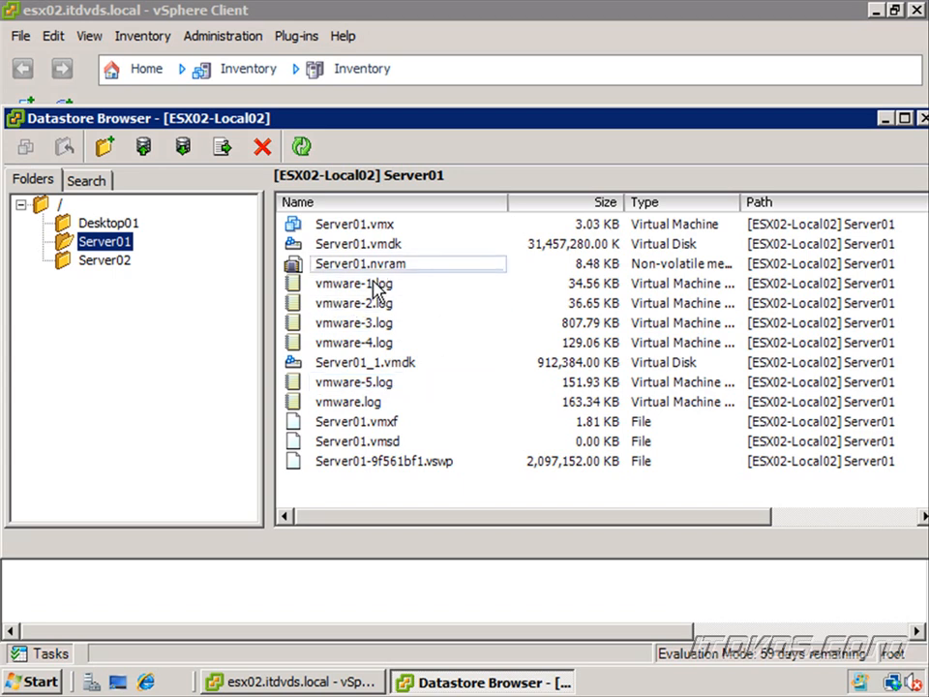